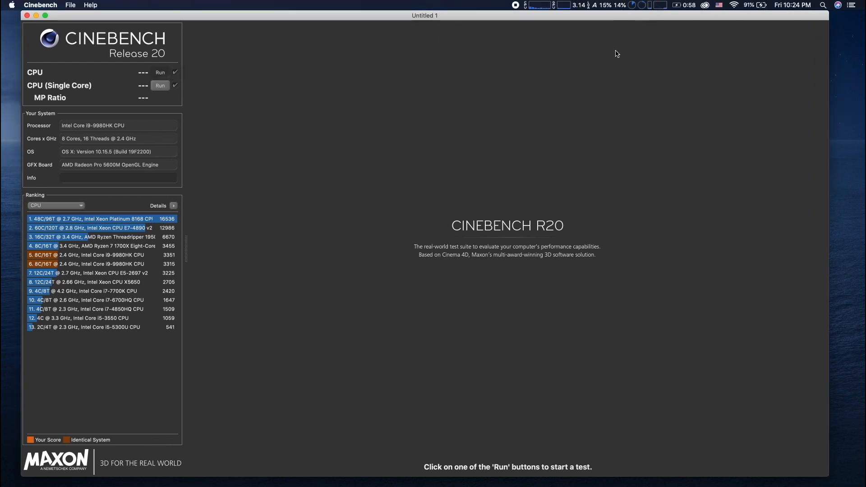
Start the Cinebench R20 multi-core CPU render while plugged in.
left_click(160, 72)
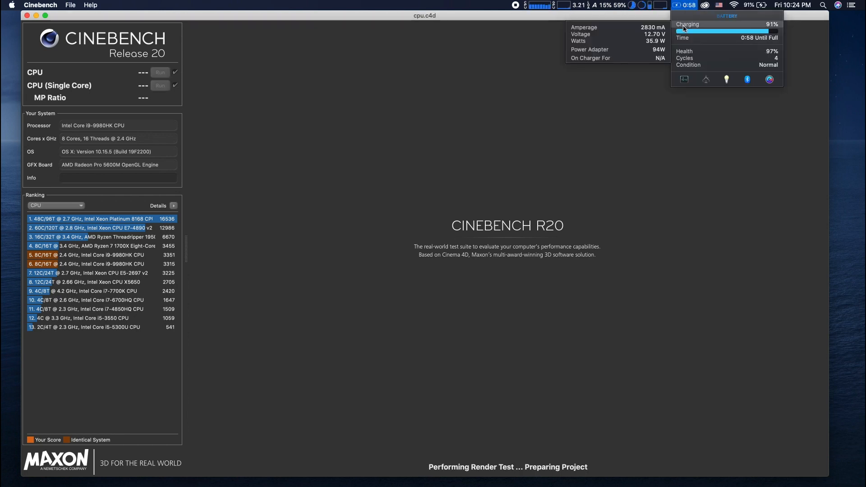
left_click(160, 72)
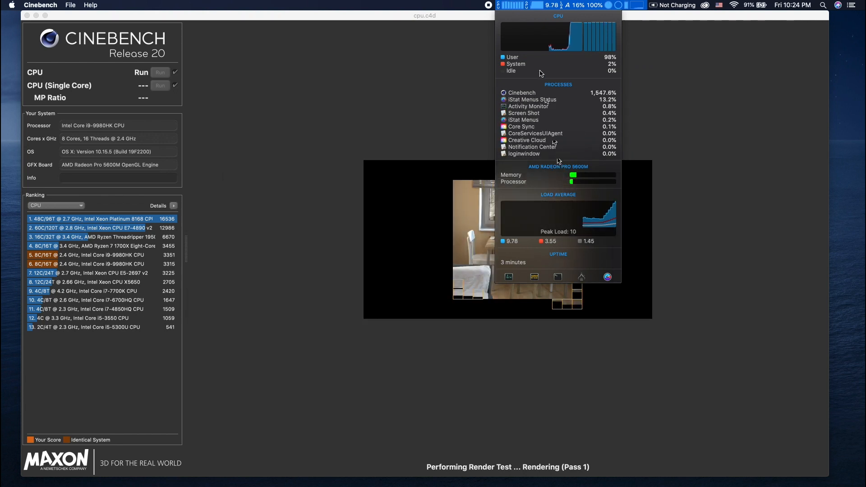
Close the iStat CPU dropdown and open the battery dropdown to confirm charging.
left_click(675, 5)
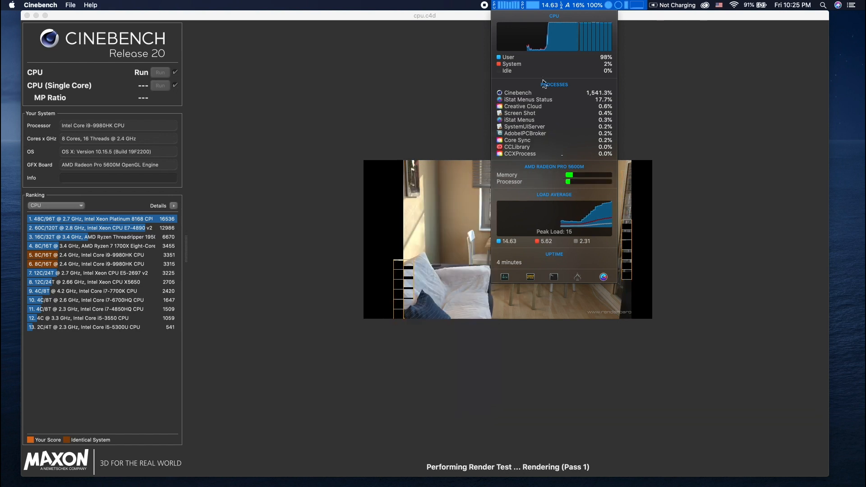
left_click(654, 5)
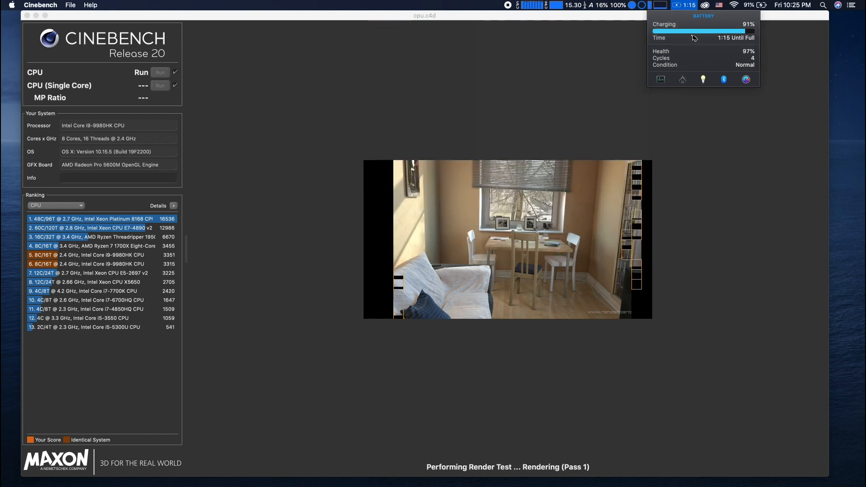
Dismiss the battery dropdown while the render completes at 3166 pts.
left_click(692, 25)
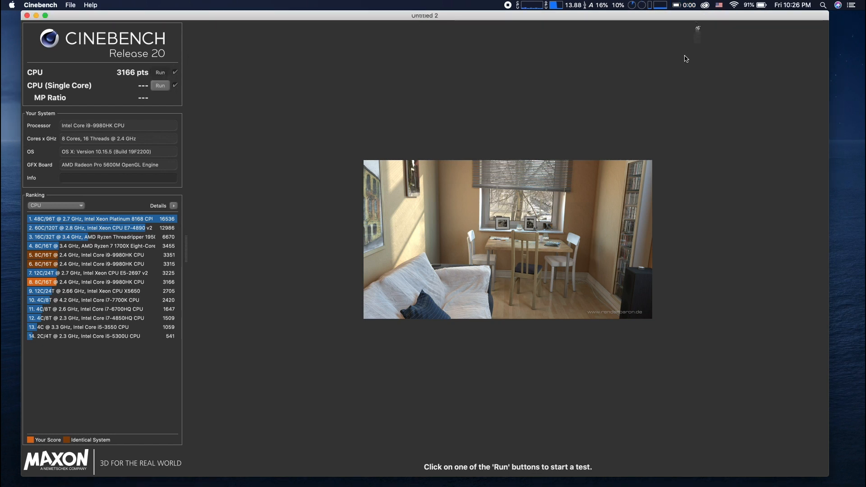
Start a second multi-core CPU run with the charger unplugged.
left_click(686, 5)
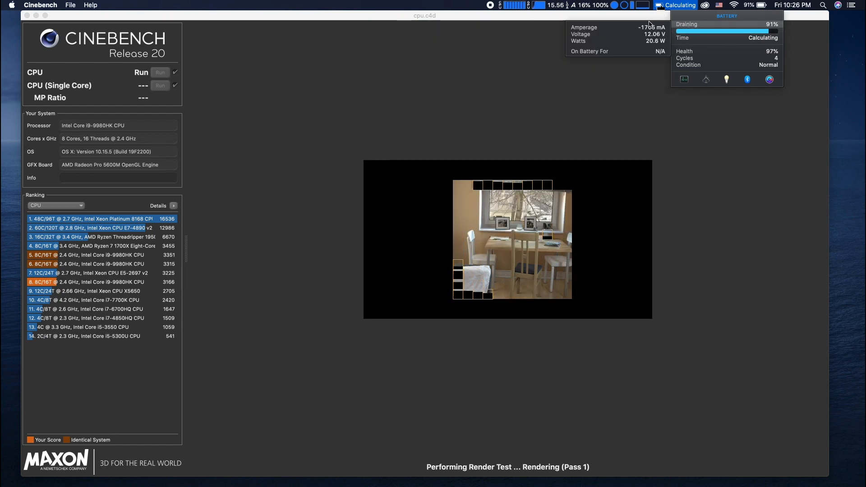
Check iStat CPU load and battery drain during the on-battery render.
left_click(522, 5)
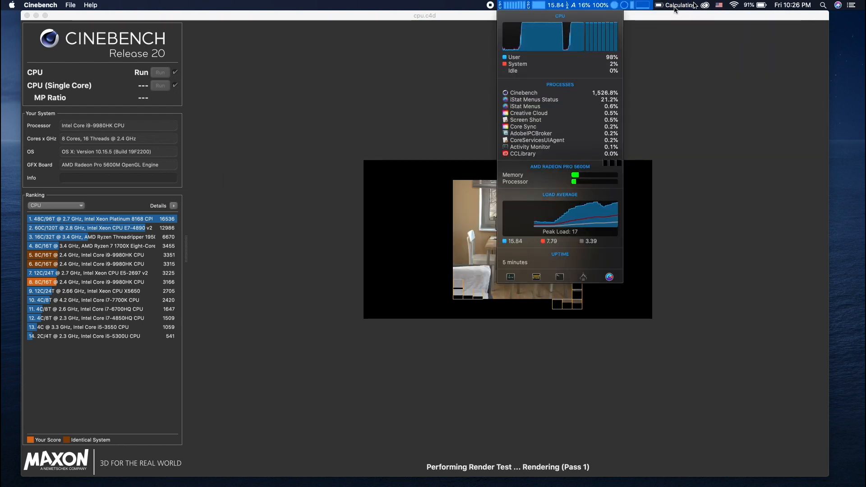
left_click(679, 5)
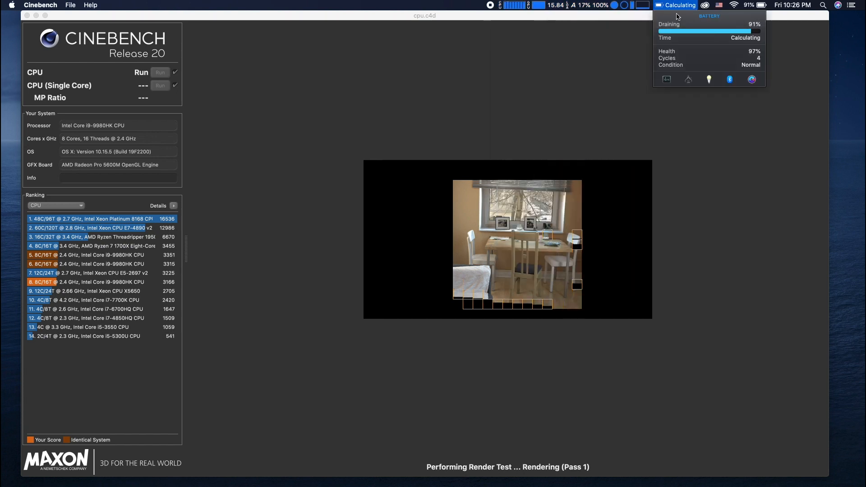
mouse_move(673, 24)
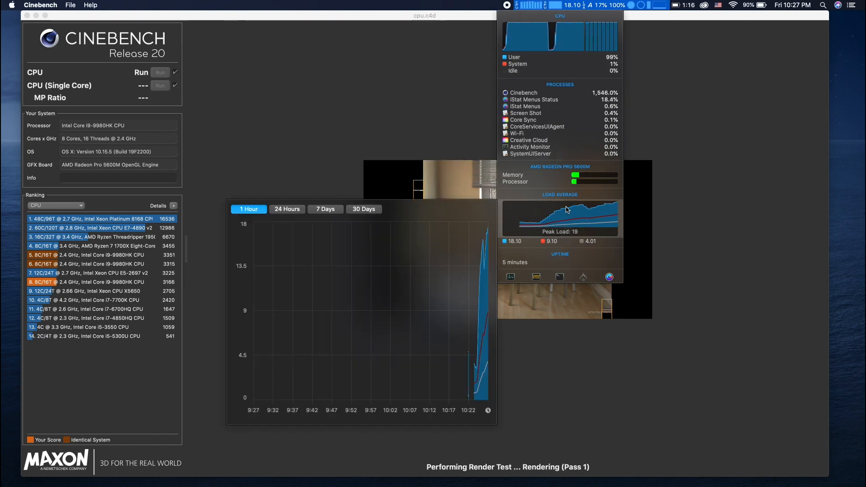
left_click(687, 5)
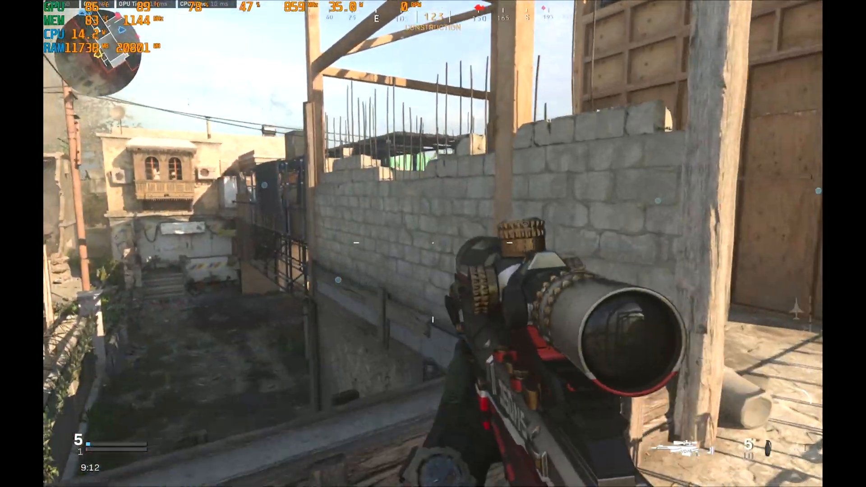
Move across the construction rooftops with the sniper rifle in Modern Warfare.
scroll("right", 3)
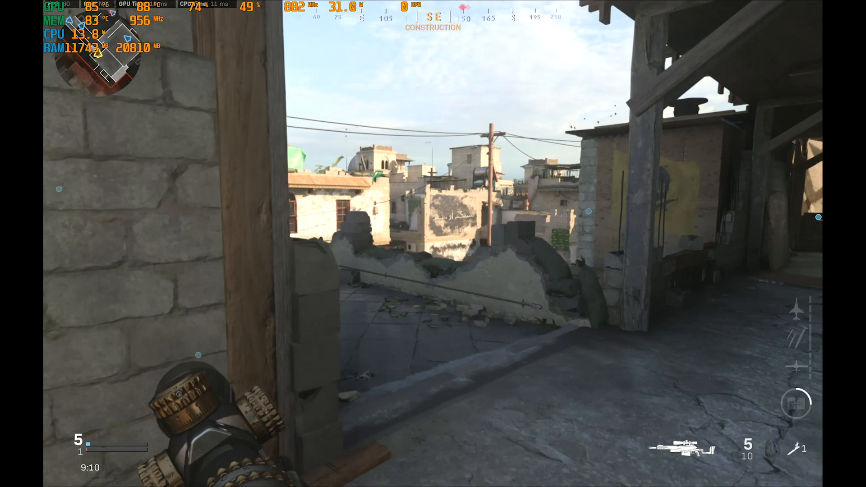